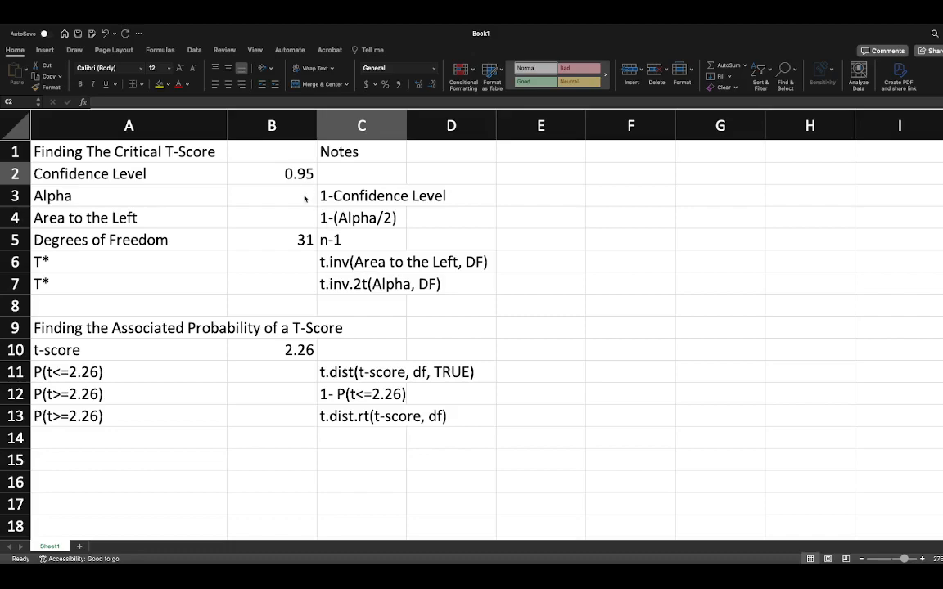
# Review the Confidence Level and n-1 = 31 cells, then compute Alpha in B3 as =1-B2 giving 0.05
pyautogui.click(272, 197)
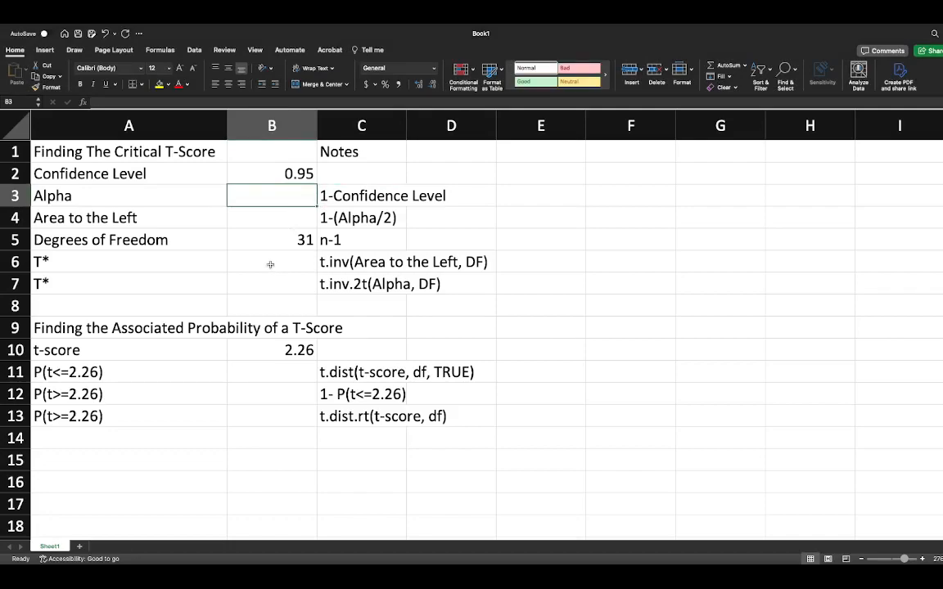
pyautogui.moveTo(278, 301)
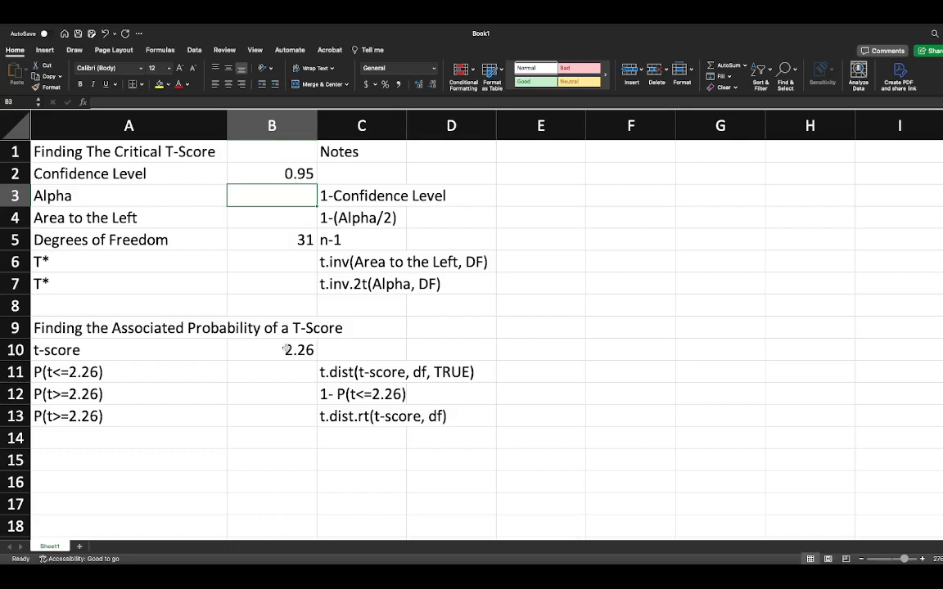
pyautogui.moveTo(334, 151)
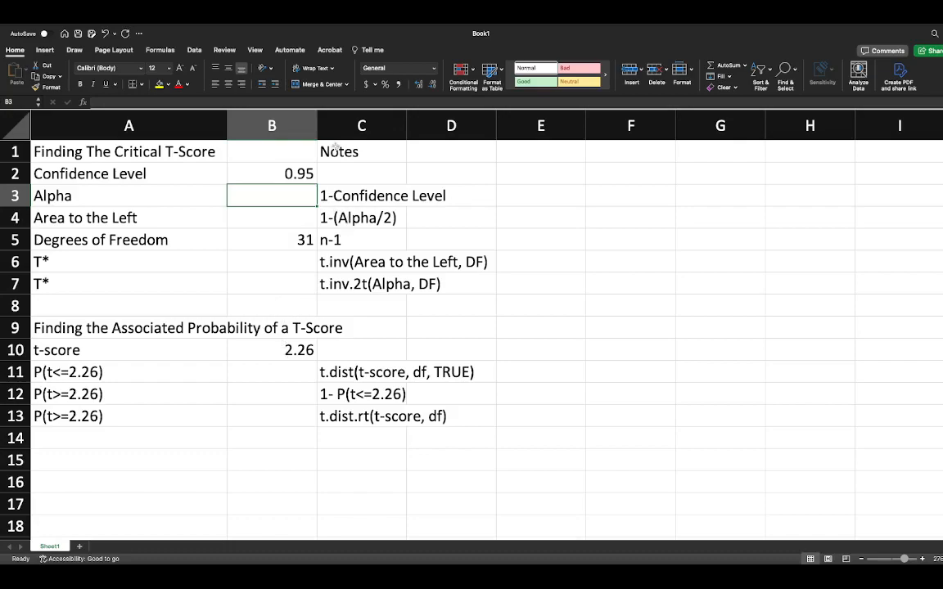
pyautogui.click(360, 151)
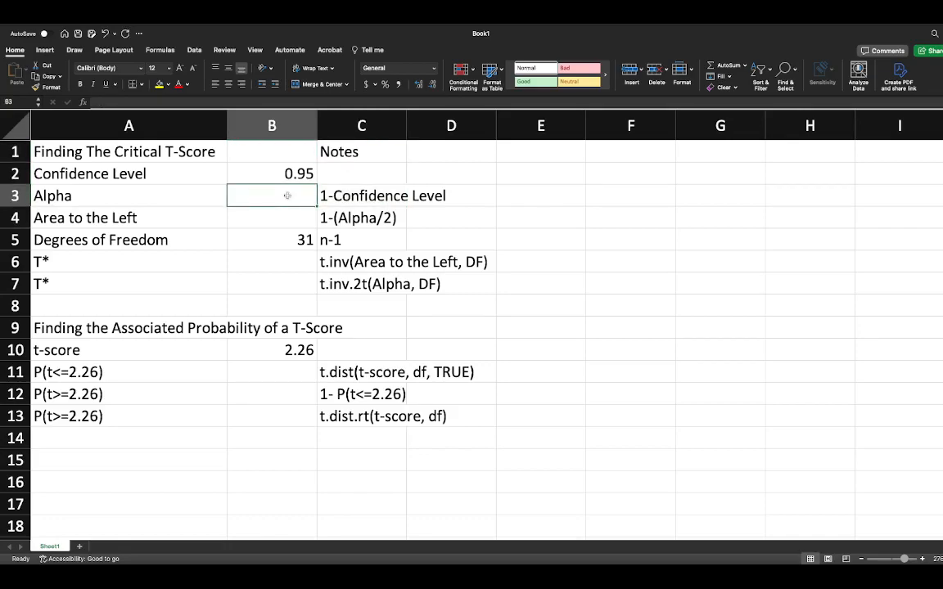
pyautogui.click(272, 173)
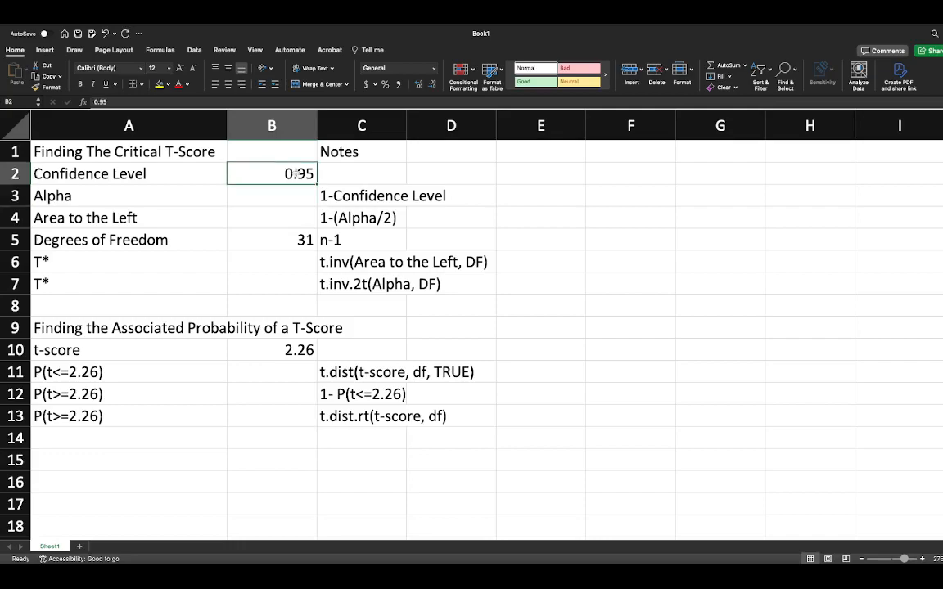
pyautogui.moveTo(320, 221)
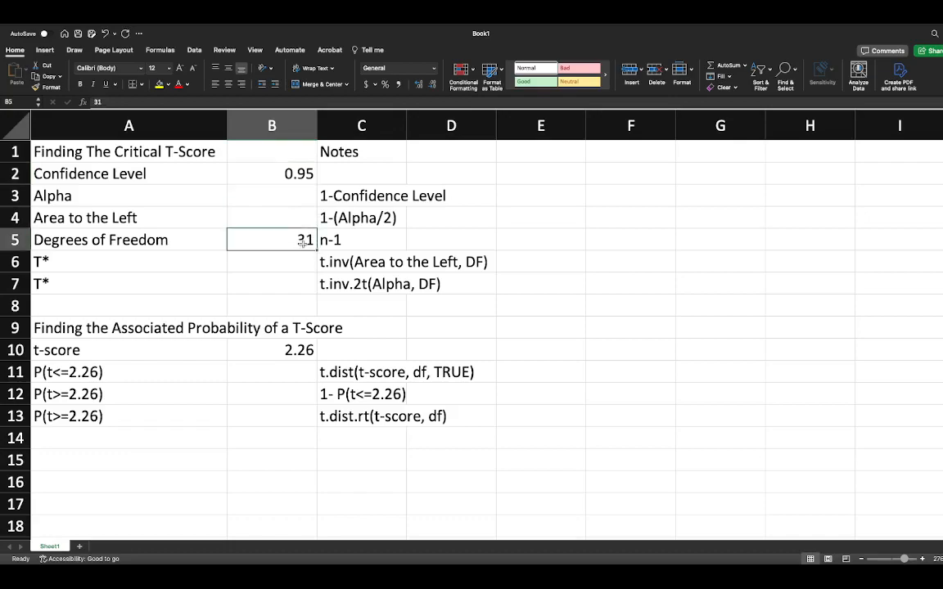
pyautogui.click(360, 239)
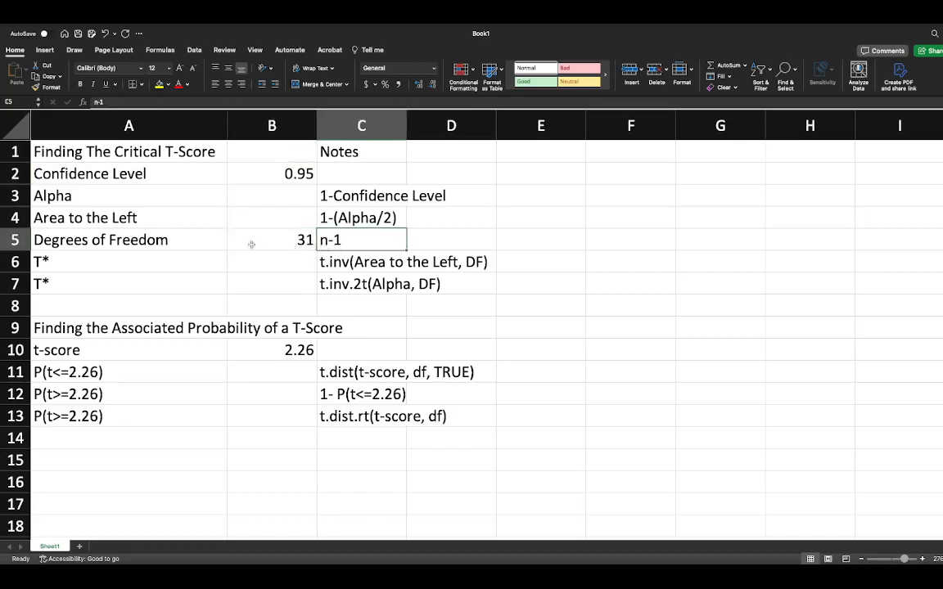
pyautogui.click(272, 239)
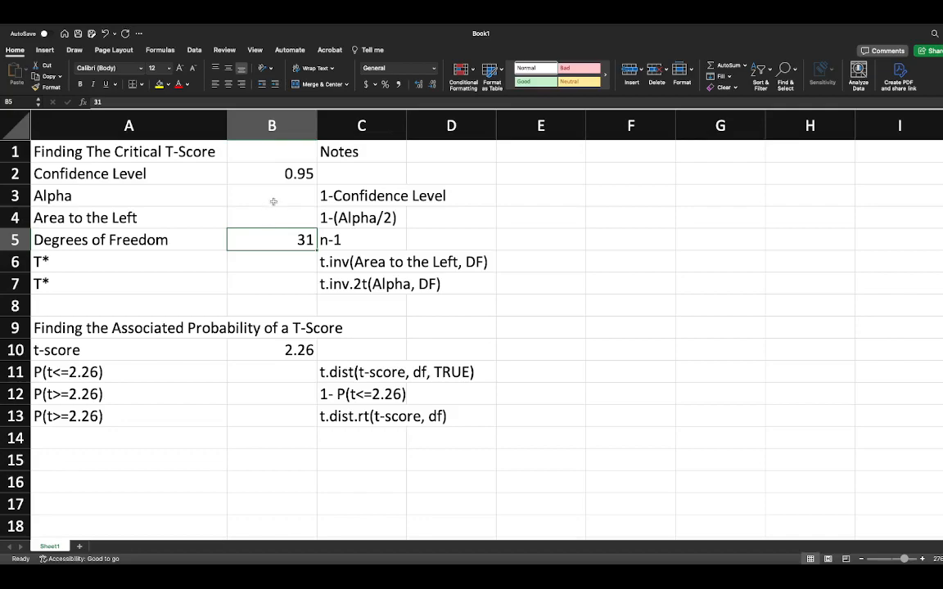
pyautogui.click(272, 196)
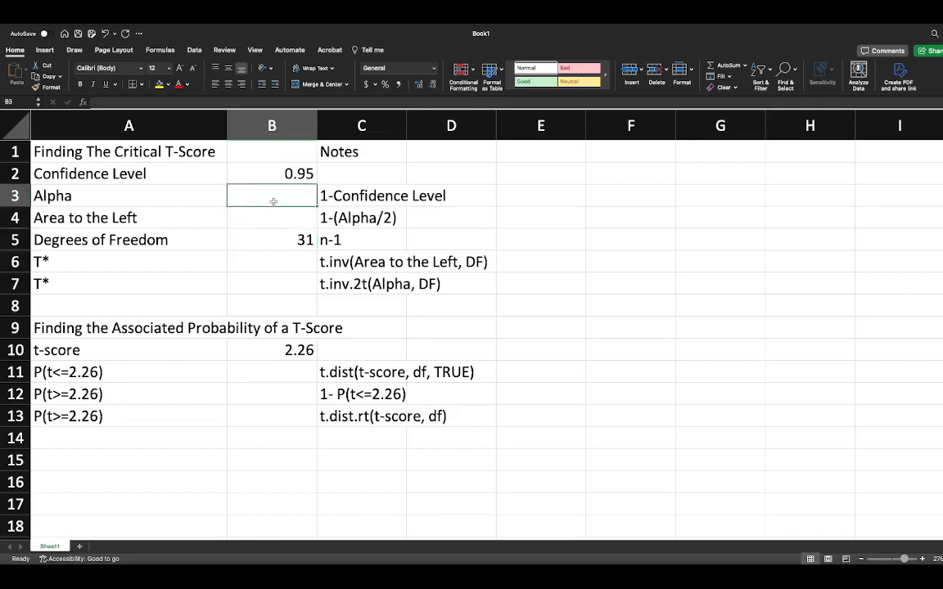
pyautogui.write('=1-B2')
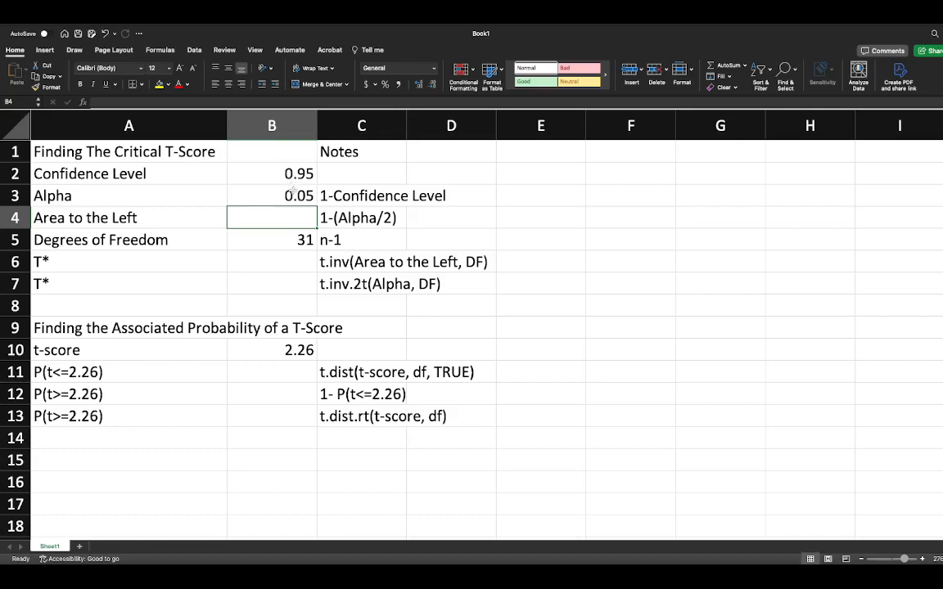
# Compute Area to the Left in B4 as =1-(B3/2), giving 0.975
pyautogui.write('=')
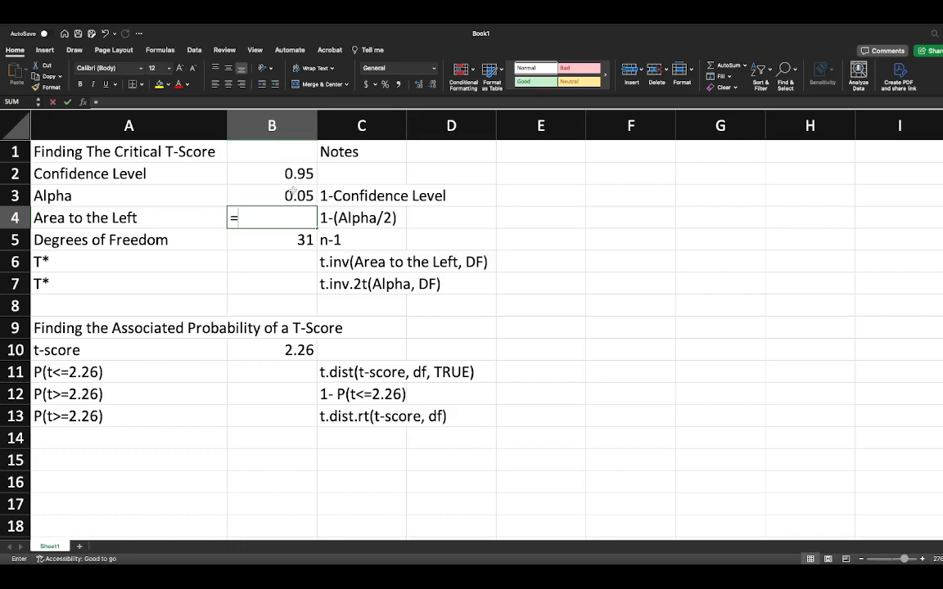
pyautogui.write('1-')
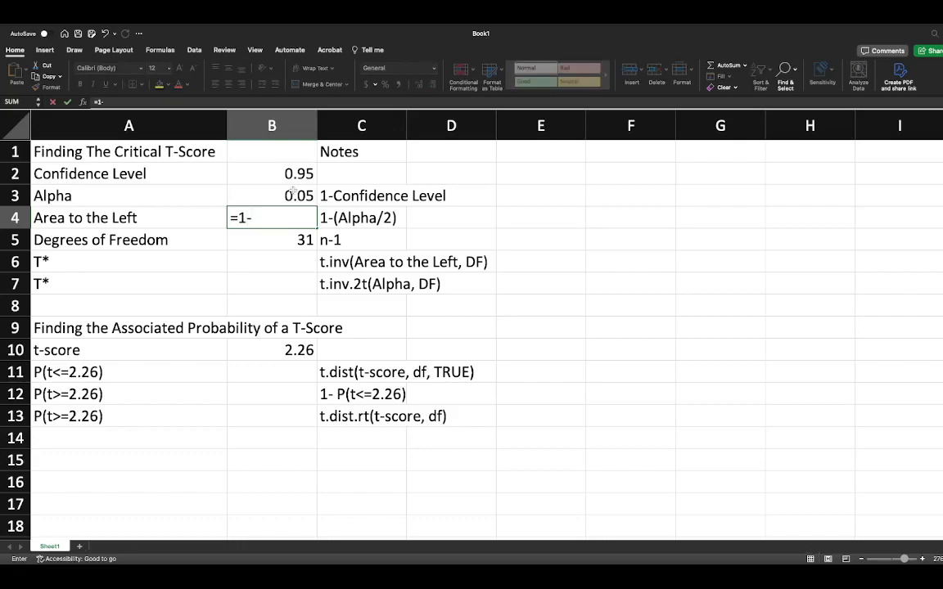
pyautogui.click(272, 195)
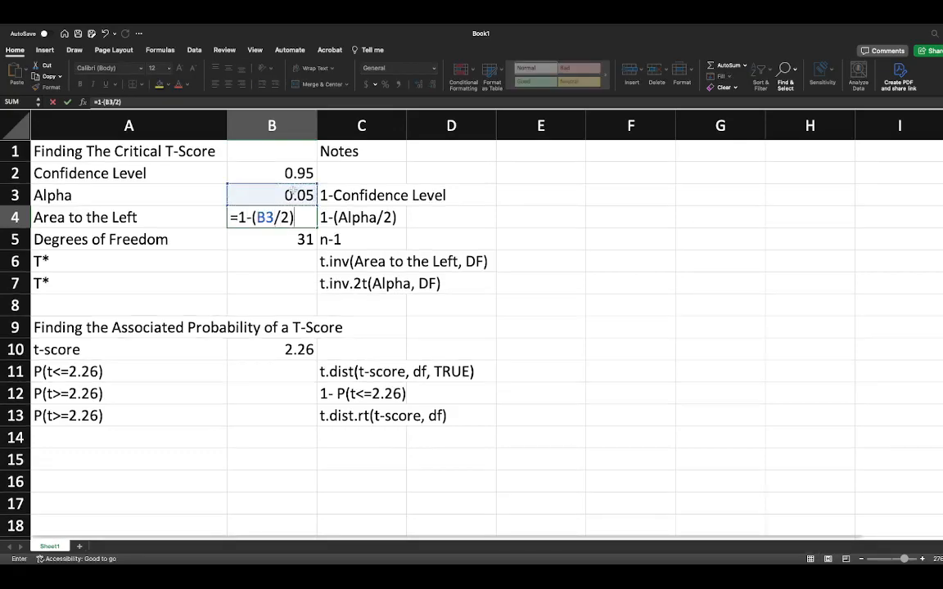
pyautogui.press('enter')
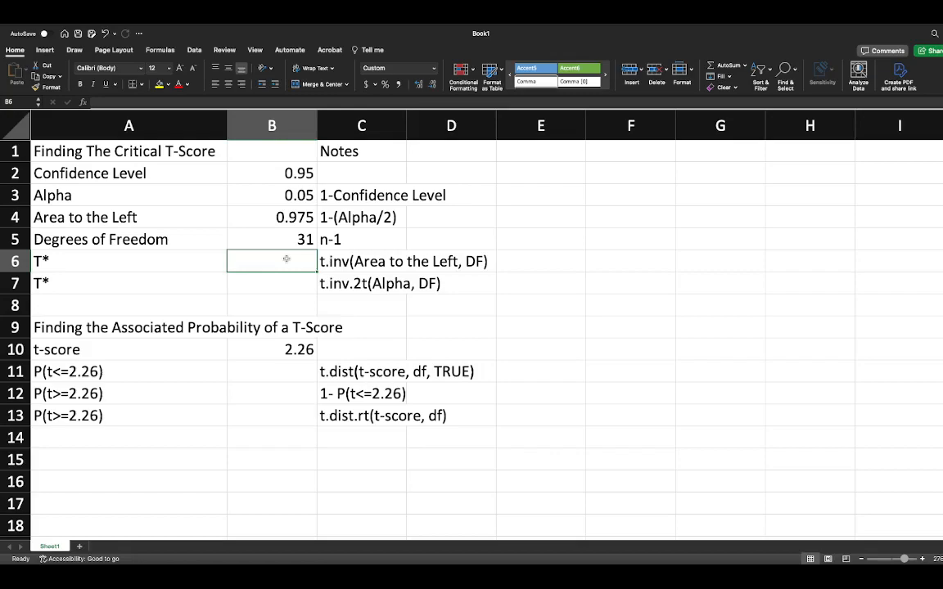
# Compute the first T* in B6 as =T.INV(B4,B5), giving 2.03951, and review the formula
pyautogui.write('=t.i')
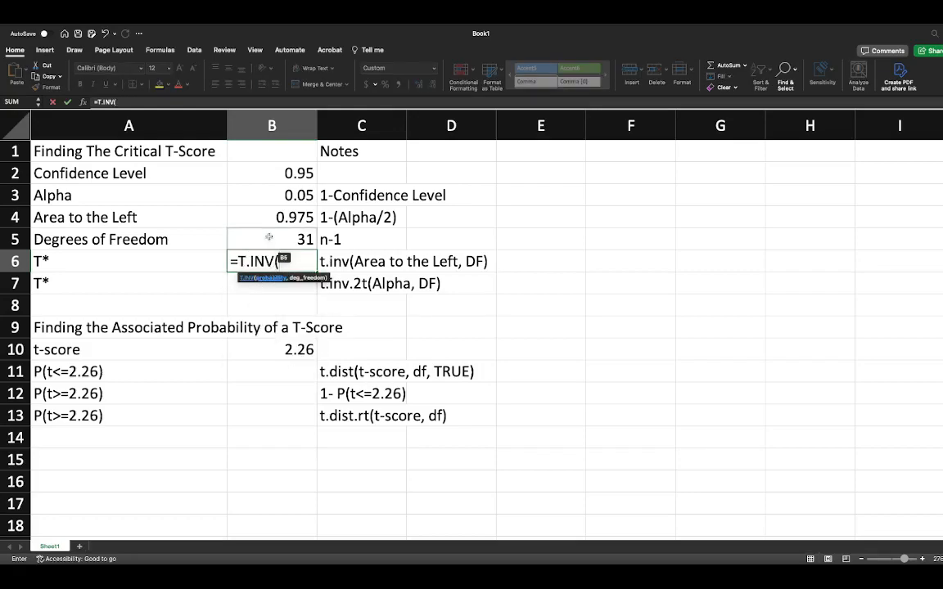
pyautogui.click(272, 216)
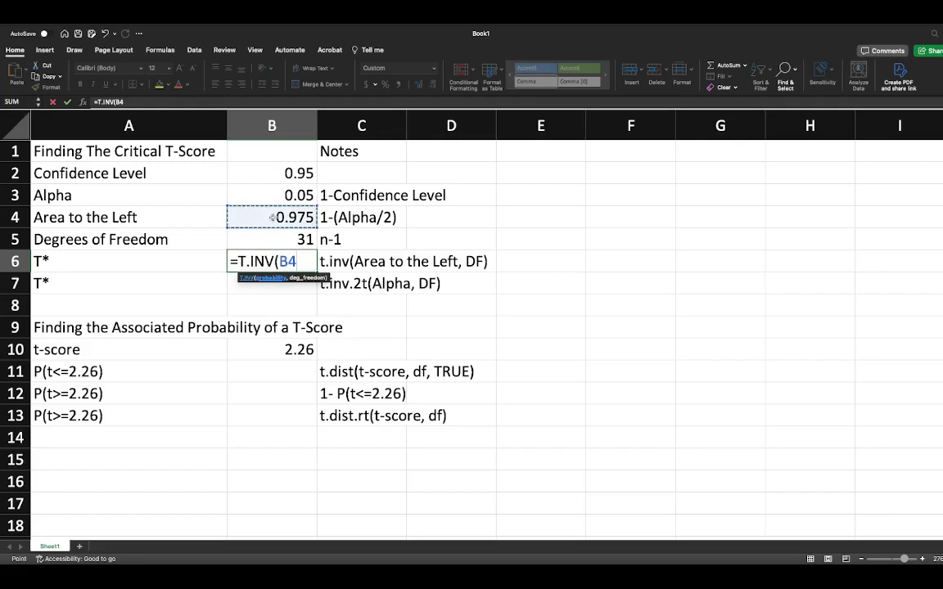
pyautogui.write(',')
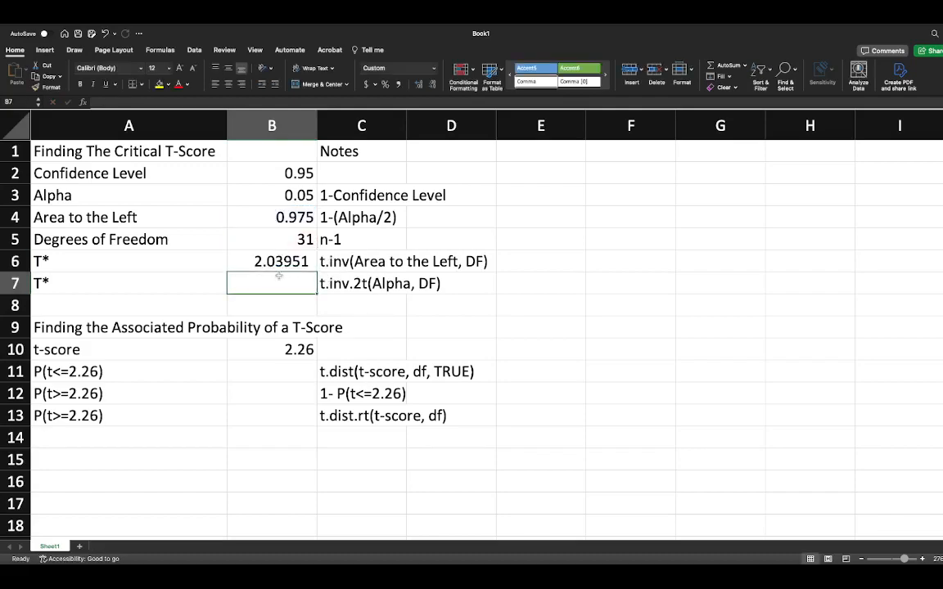
pyautogui.click(272, 262)
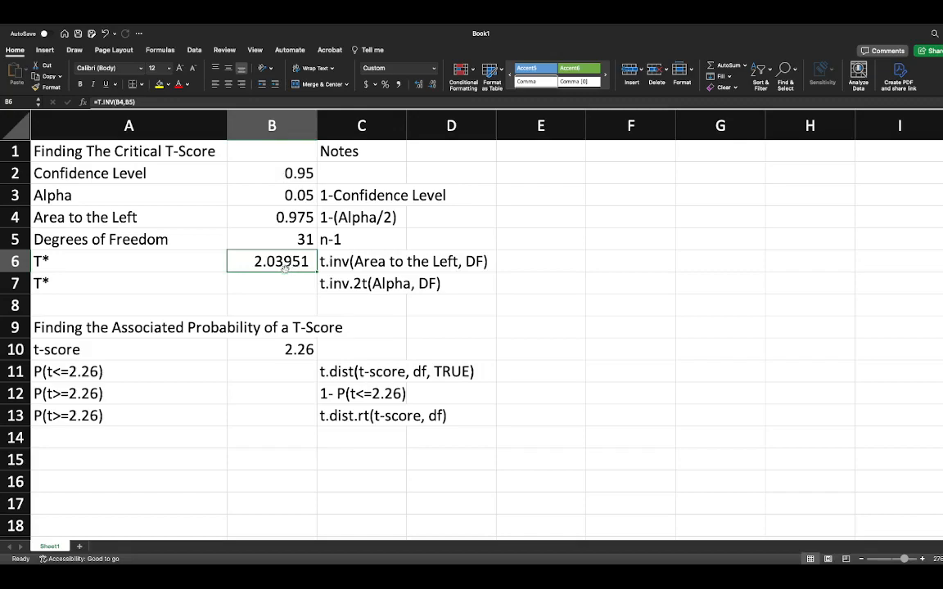
pyautogui.moveTo(268, 272)
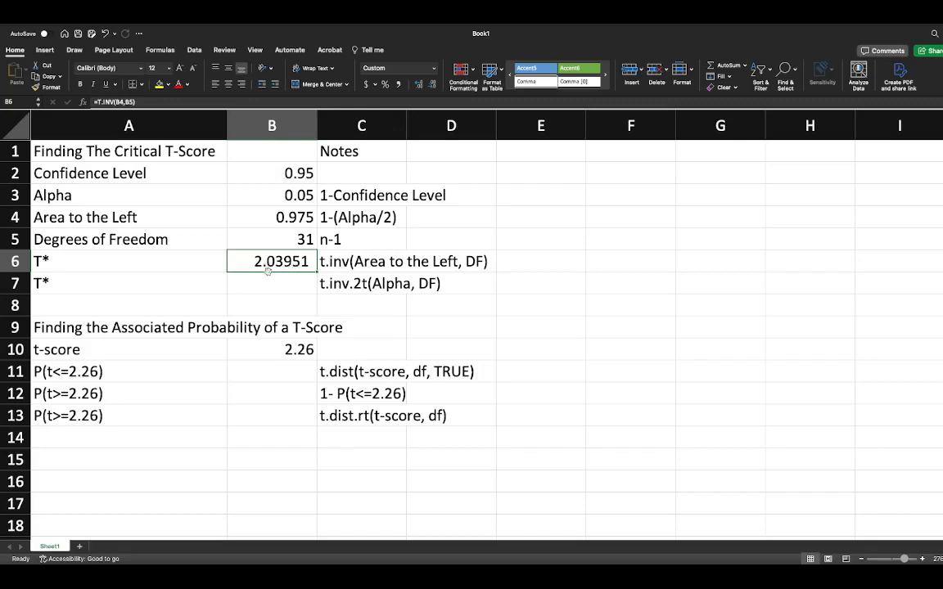
pyautogui.moveTo(275, 285)
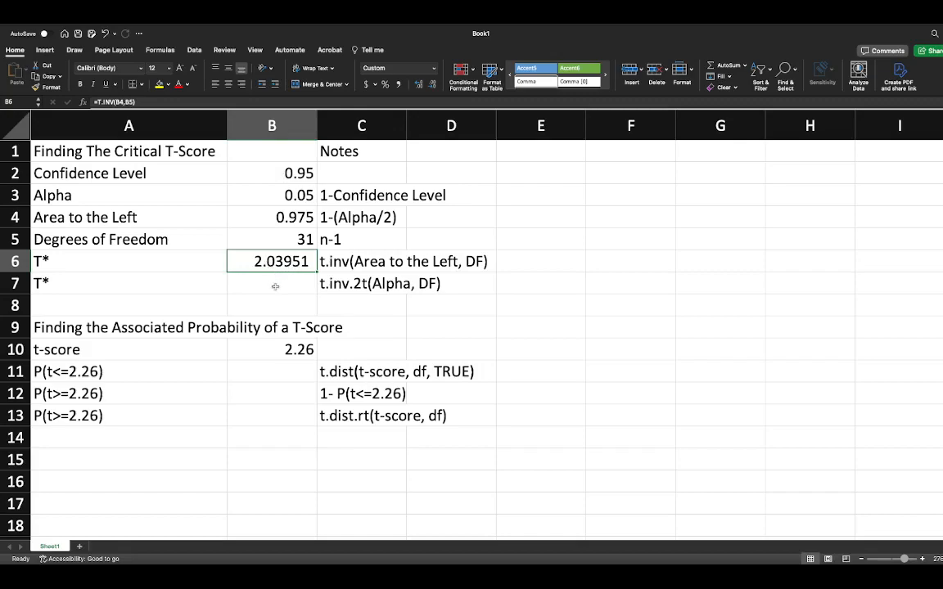
# Compute the second T* in B7 as =T.INV.2T(B3,B5), also giving 2.03951
pyautogui.click(272, 284)
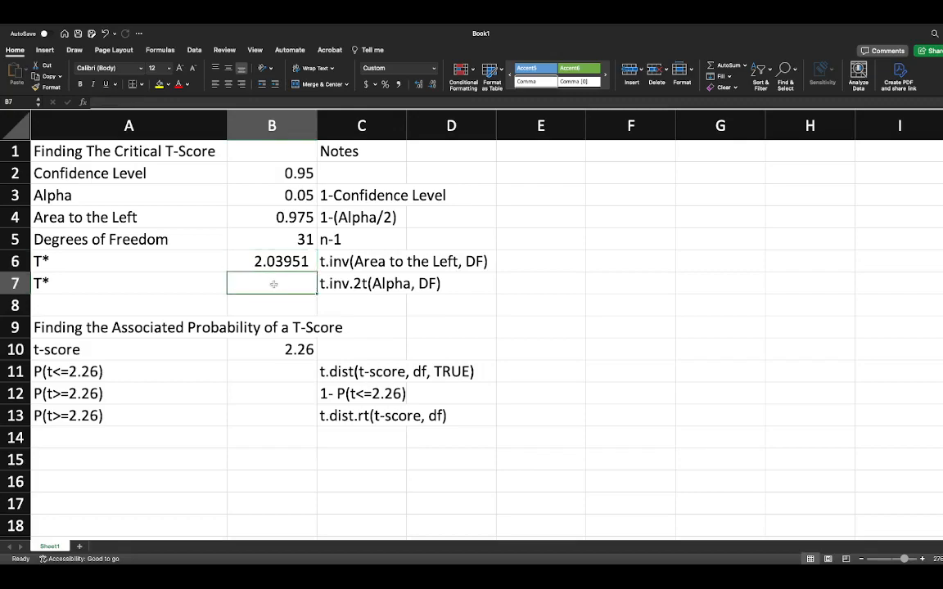
pyautogui.write('=t.')
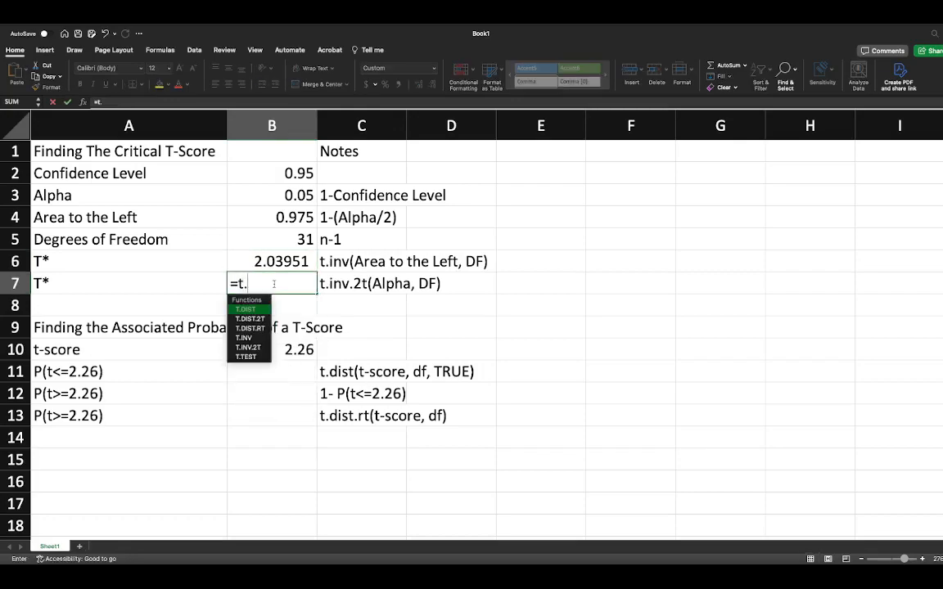
pyautogui.write('inv')
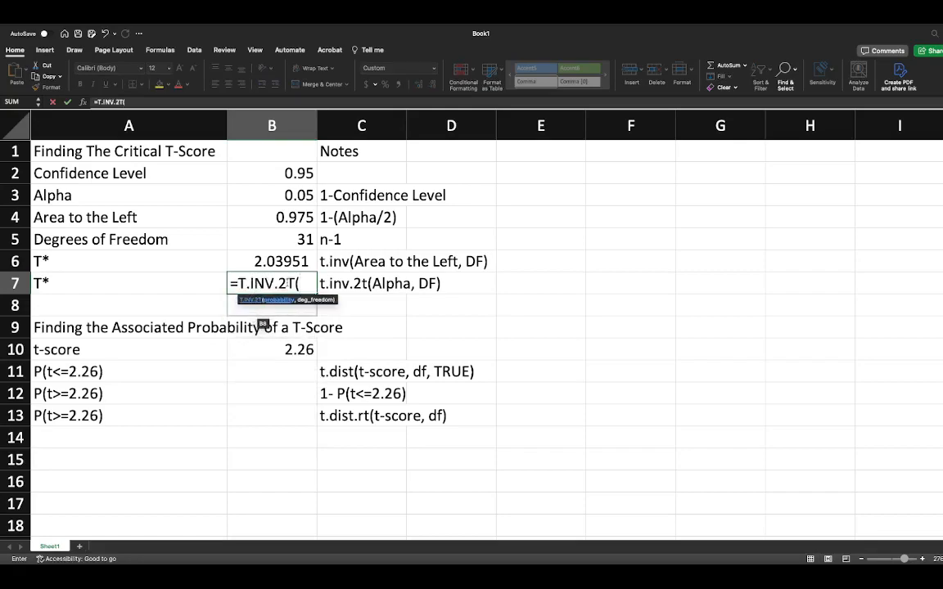
pyautogui.moveTo(288, 302)
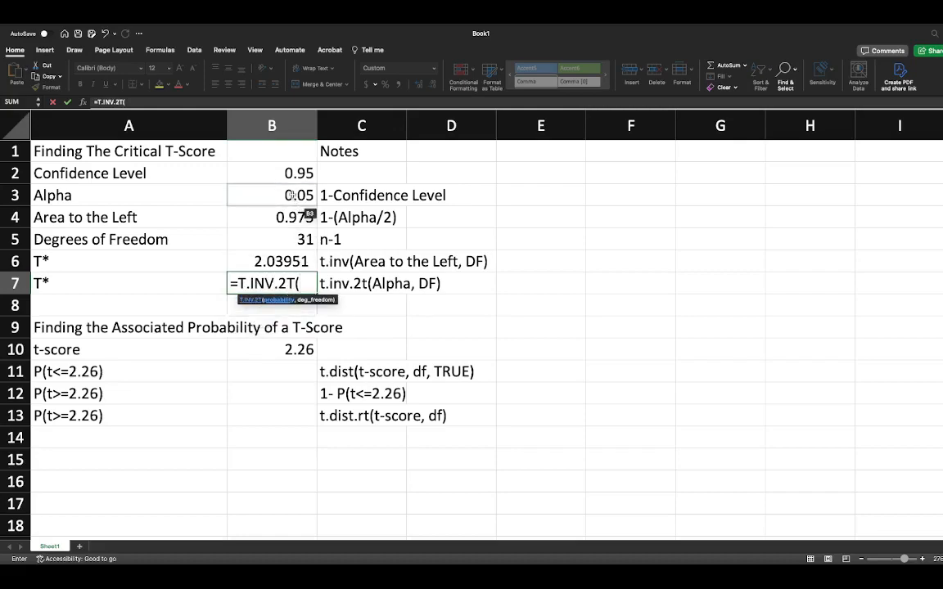
pyautogui.click(272, 195)
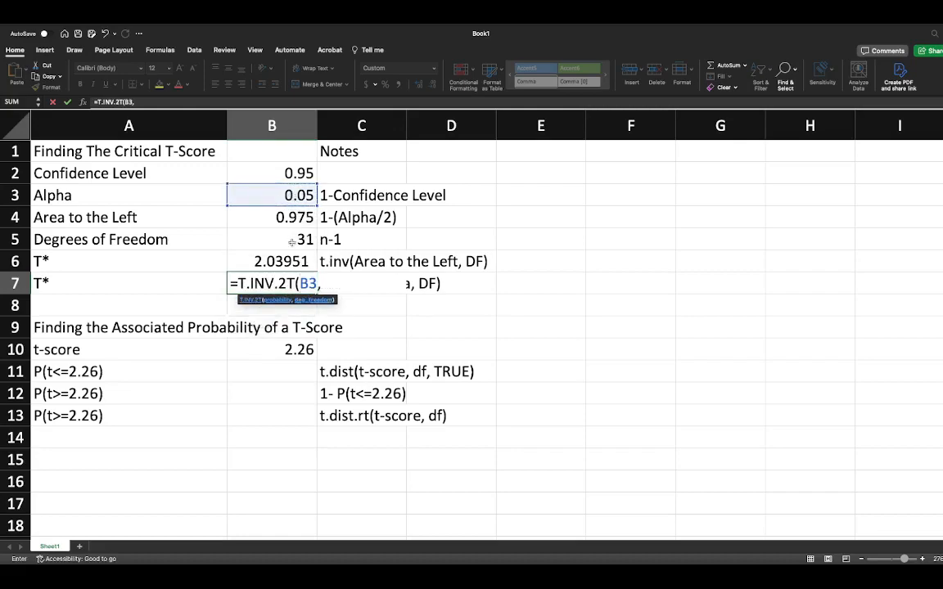
pyautogui.press('Enter')
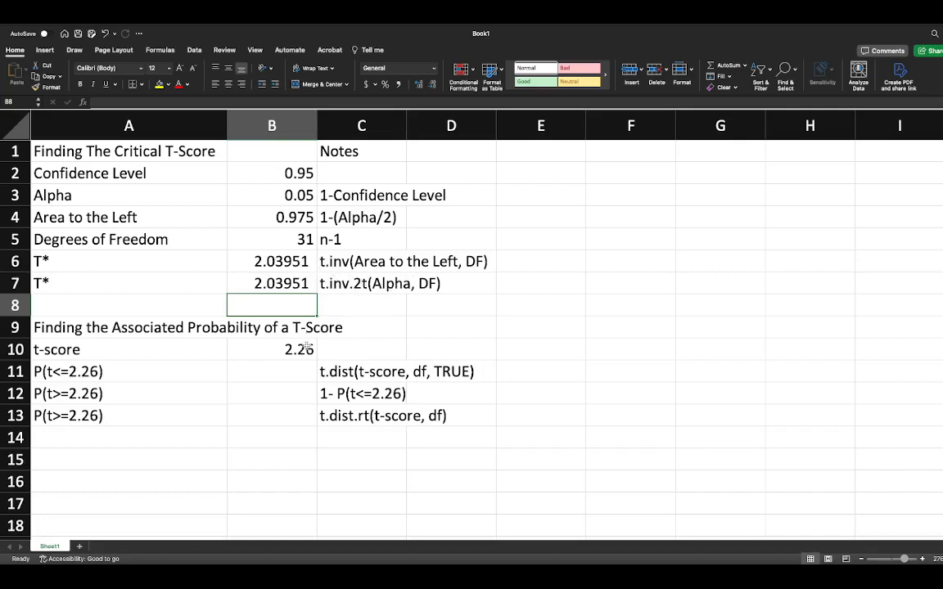
# Compute P(t<=2.26) in B11 as =T.DIST(B10,B5,TRUE), giving 0.9845034
pyautogui.scroll(-3)
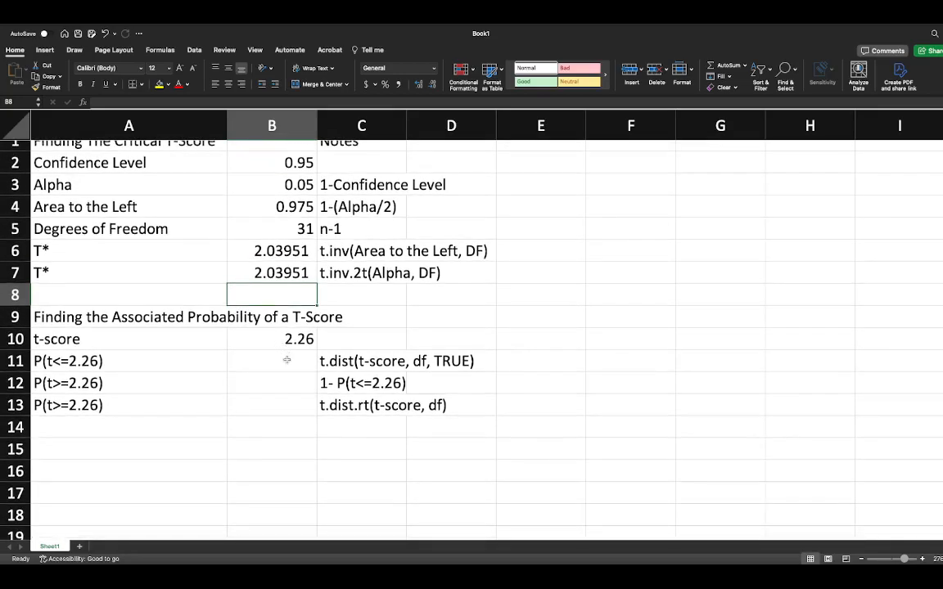
pyautogui.click(272, 362)
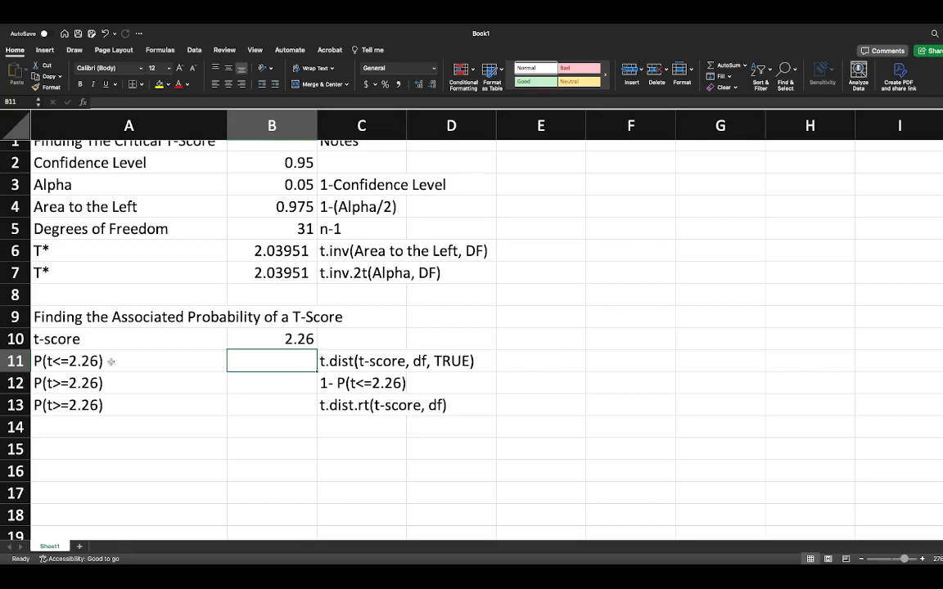
pyautogui.moveTo(259, 370)
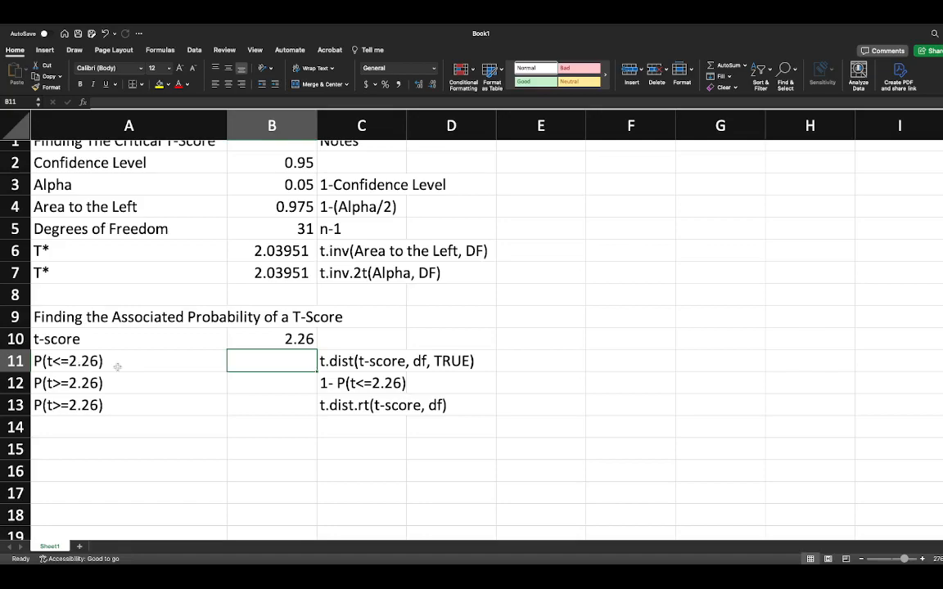
pyautogui.write('=t.di')
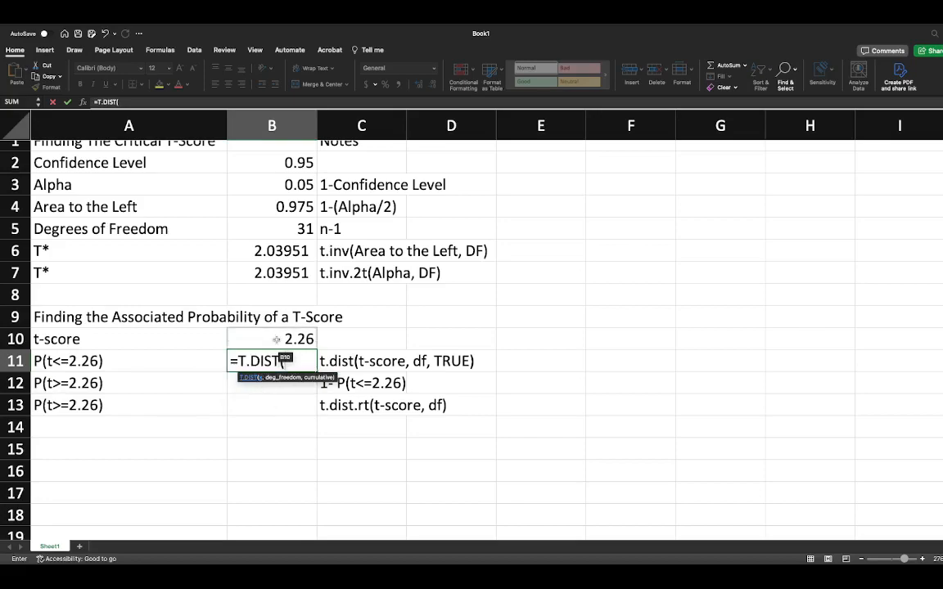
pyautogui.click(271, 339)
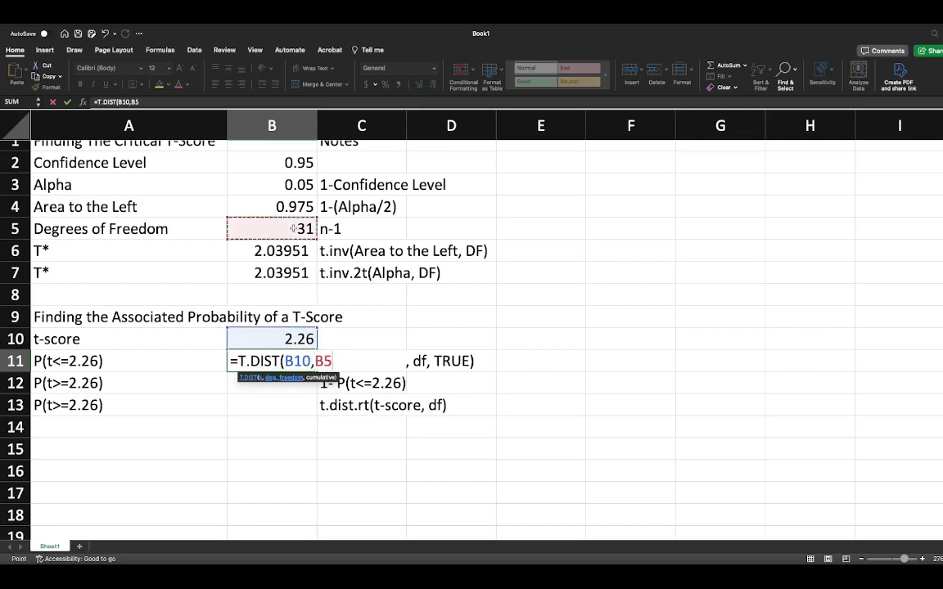
pyautogui.write(',')
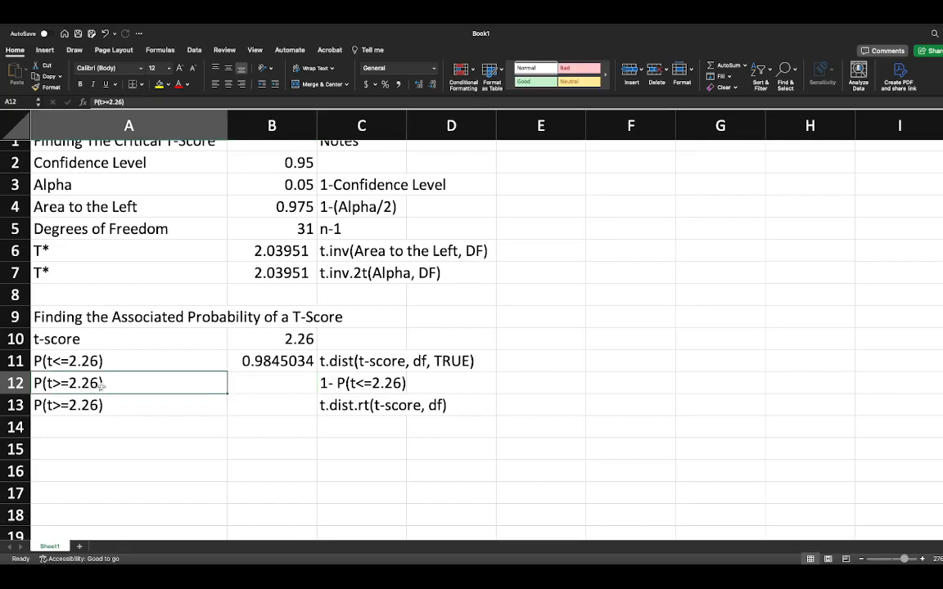
pyautogui.click(272, 383)
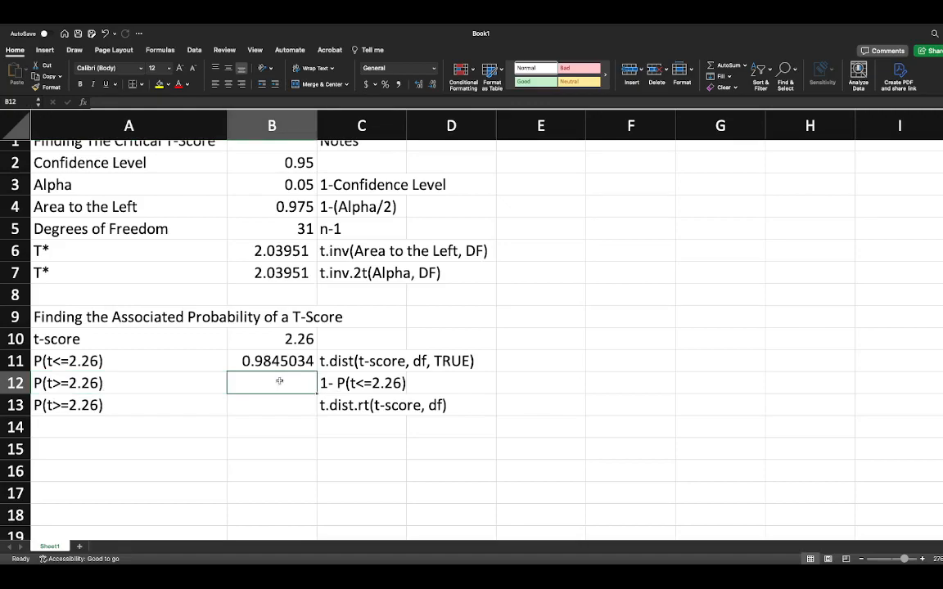
# Compute P(t>=2.26) in B12 as =1-B11, giving 0.0154966, and start the right-tail formula in B13
pyautogui.write('=1-')
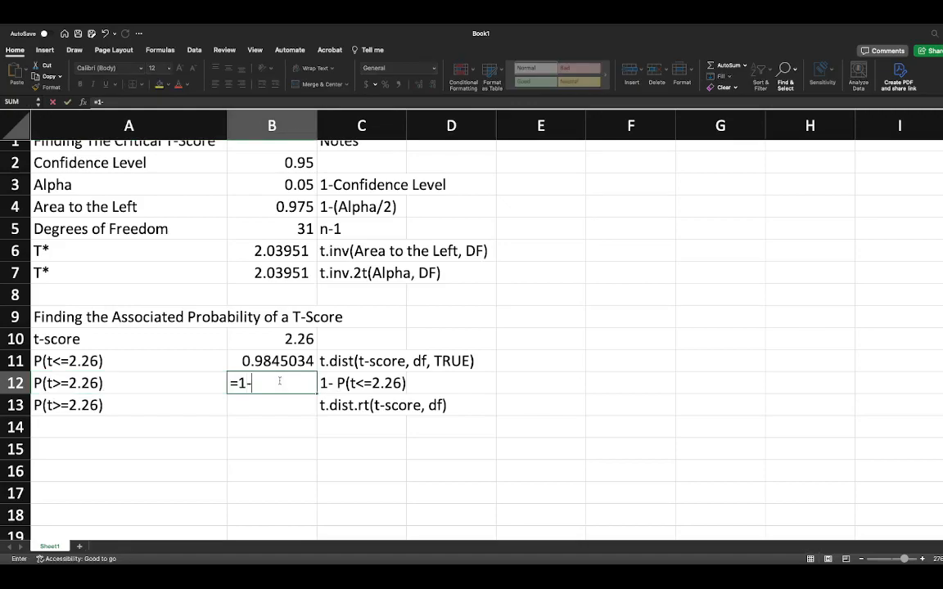
pyautogui.click(278, 362)
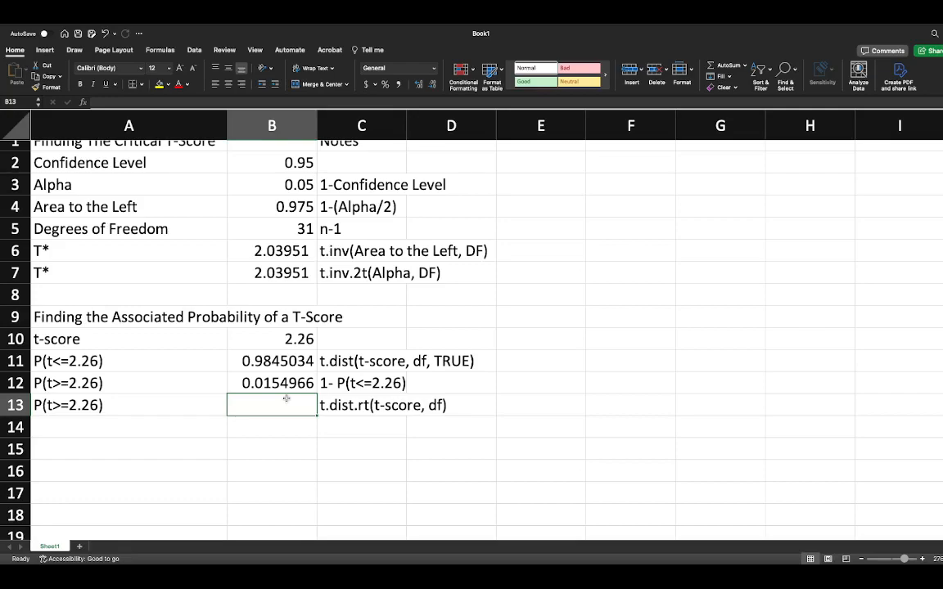
pyautogui.write('=t')
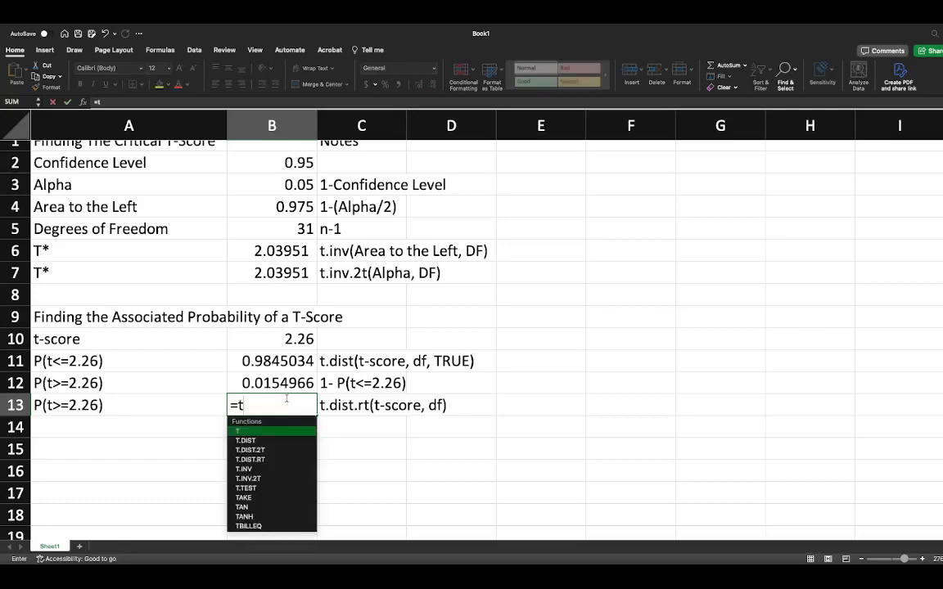
# Compute B13 as =T.DIST.RT(B10,B5), giving 0.0154966, and compare it with the B12 formula
pyautogui.write('.dist')
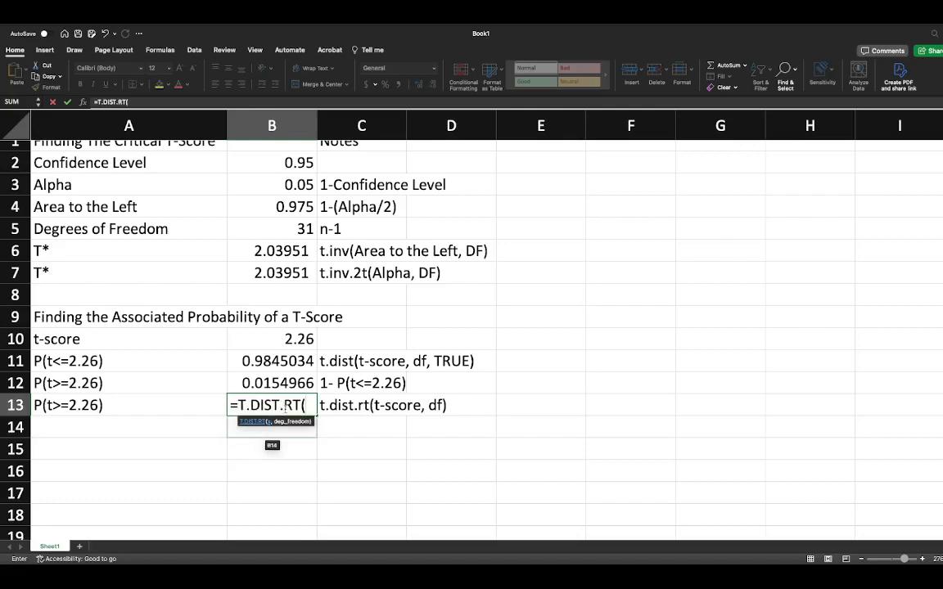
pyautogui.click(272, 339)
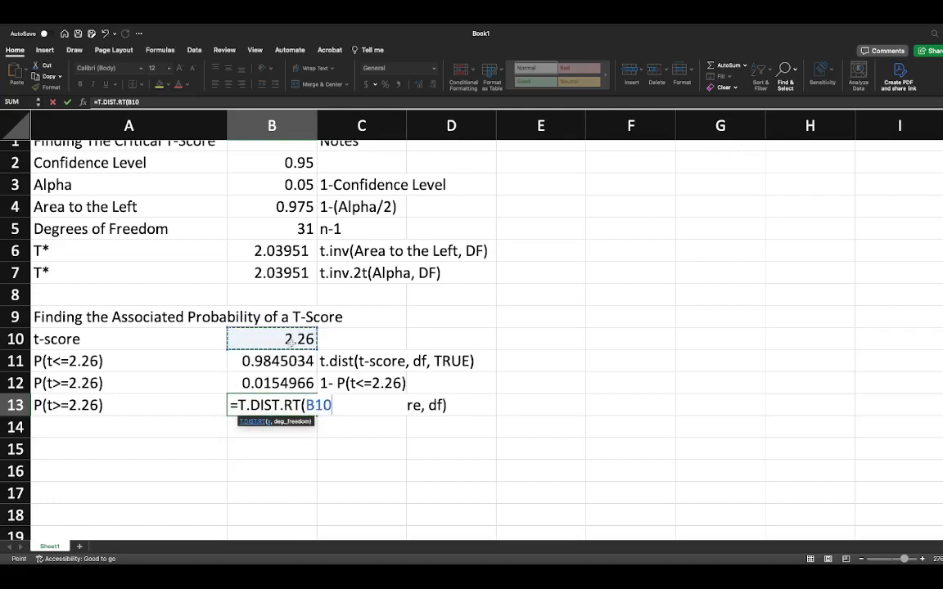
pyautogui.write(',')
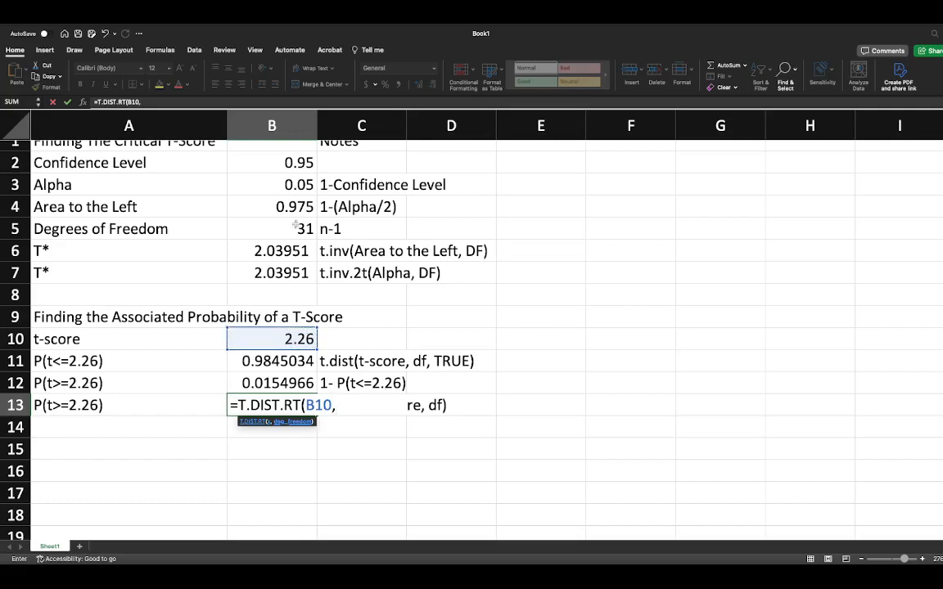
pyautogui.press('enter')
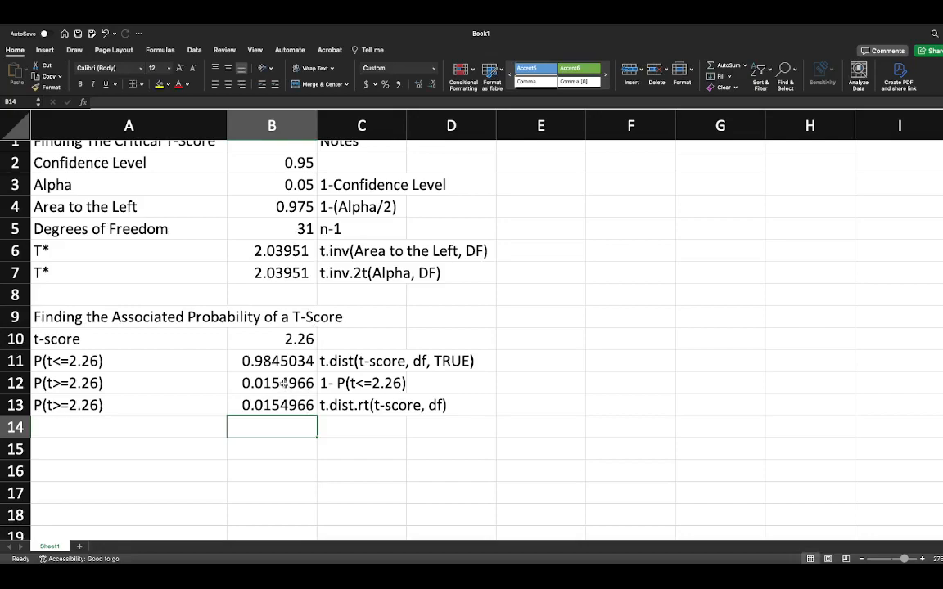
pyautogui.click(272, 383)
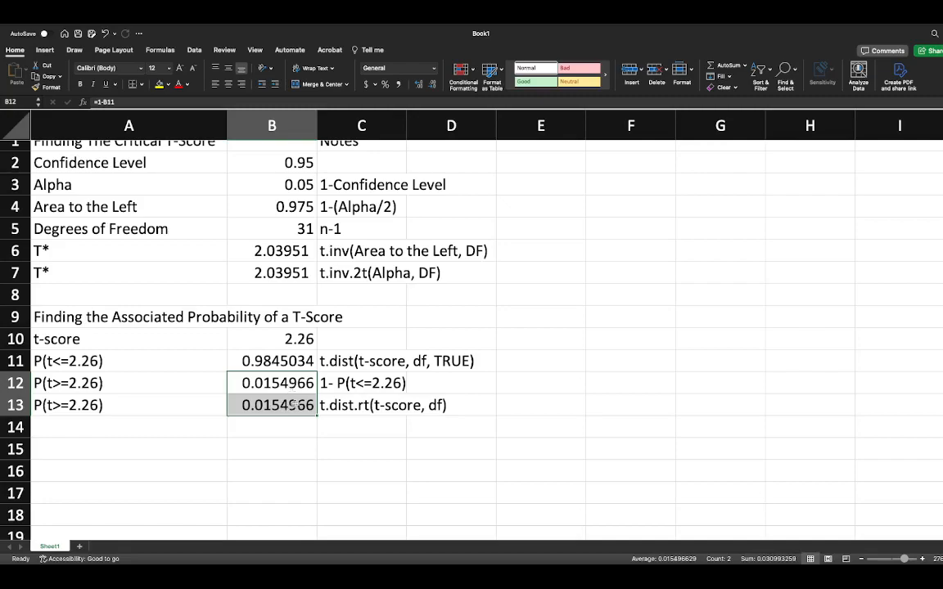
pyautogui.click(272, 404)
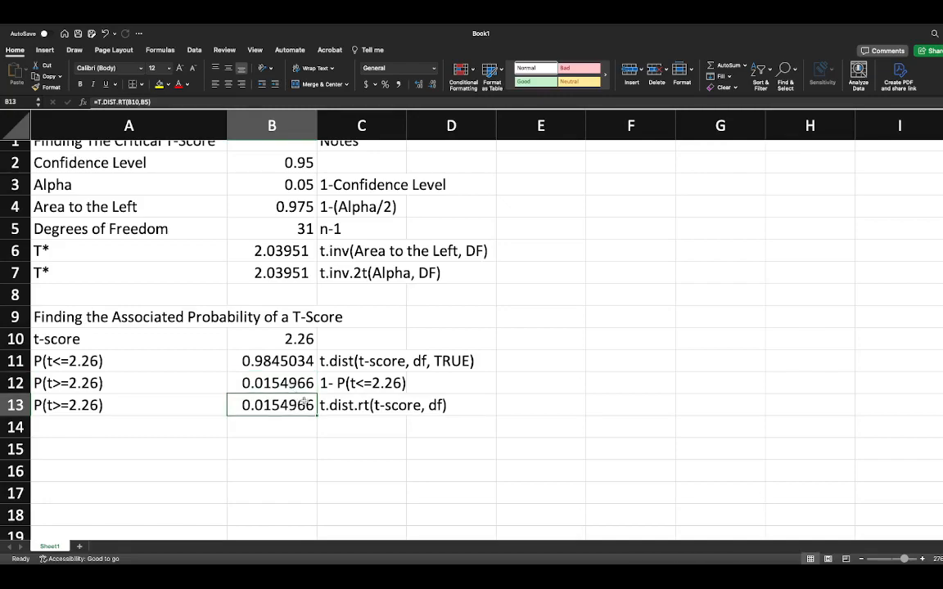